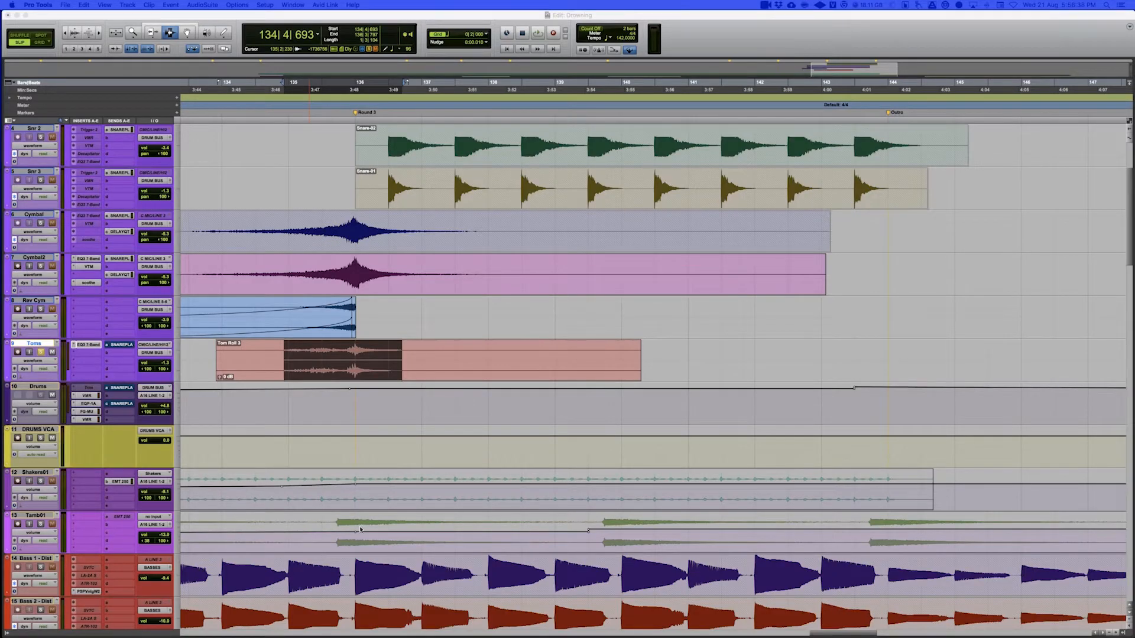
mouse_move(295, 380)
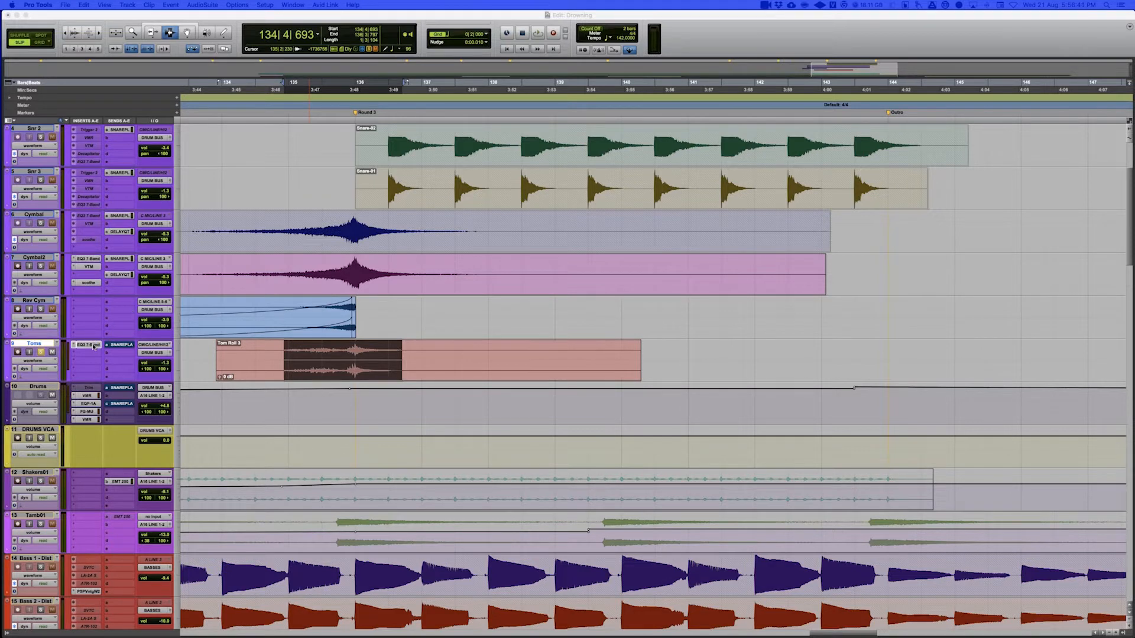
Bring up the EQ3 7-Band plug-in window from the Toms track insert.
left_click(87, 344)
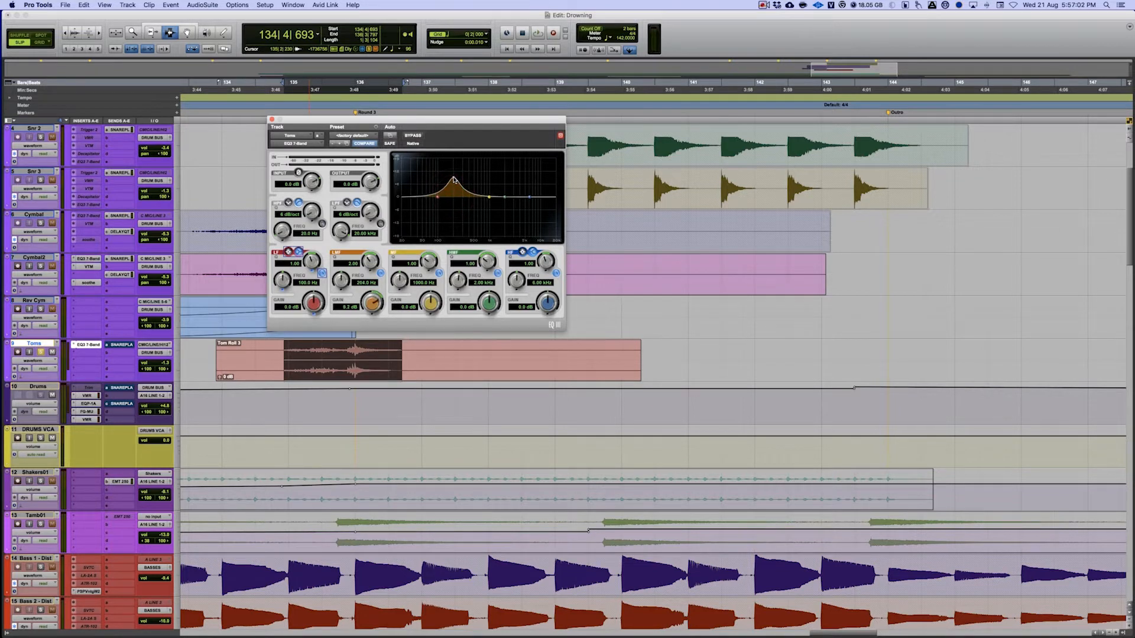
Play the tom roll and boost the LMF band, sweeping it around 485 Hz to find the resonance.
left_click(538, 33)
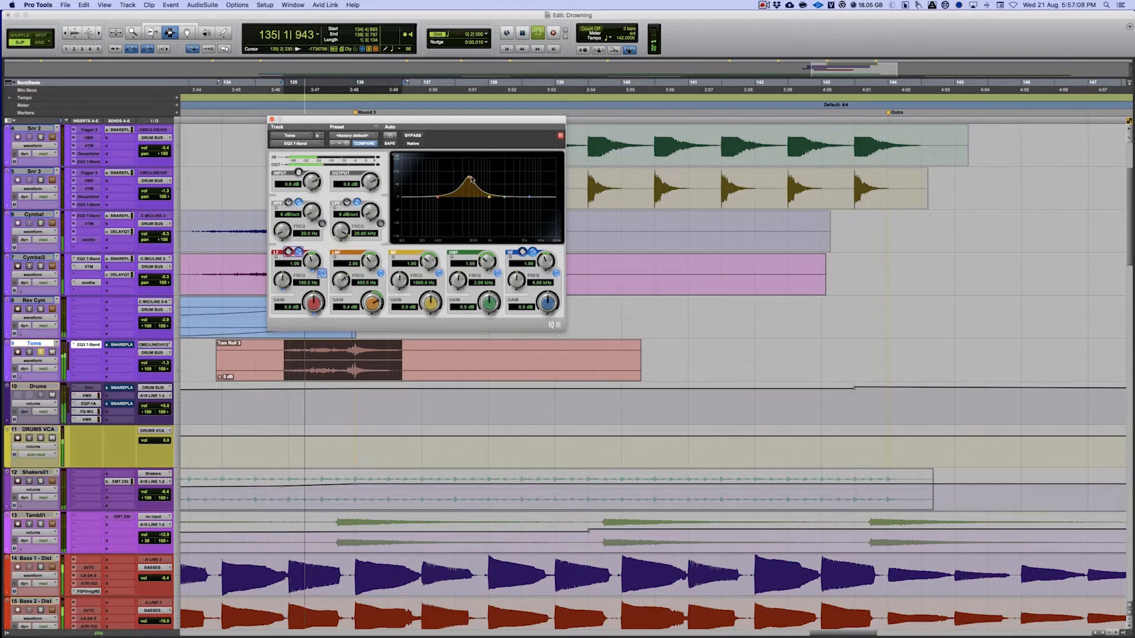
left_click_drag(361, 263, 362, 268)
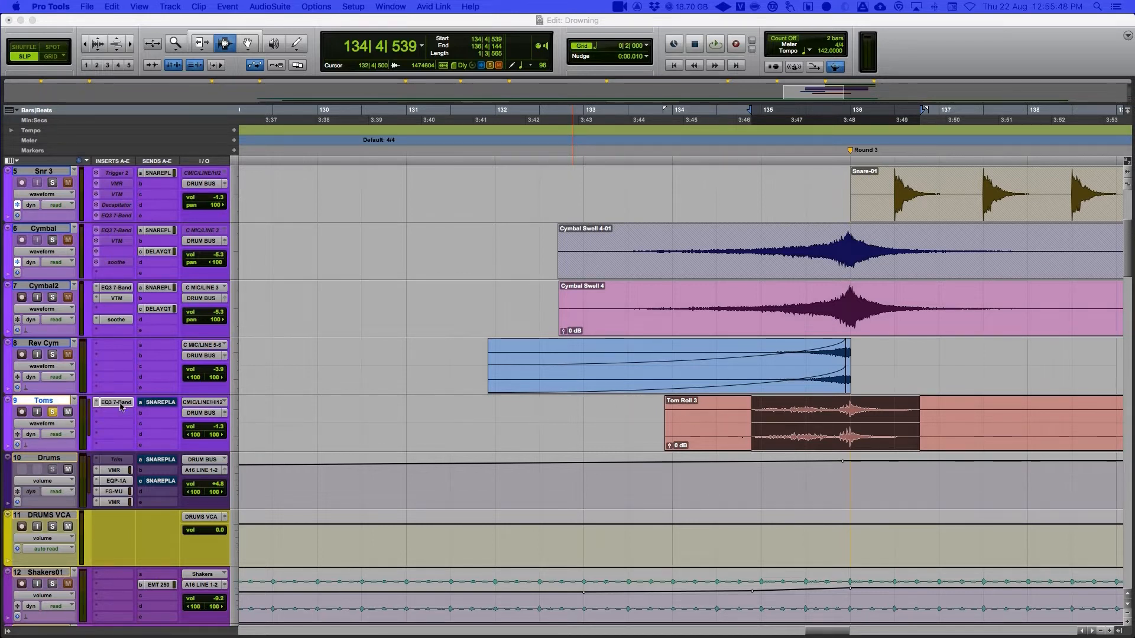
Reopen the Toms EQ and sweep the isolated LMF band from ~170 Hz up to about 470 Hz.
left_click(115, 402)
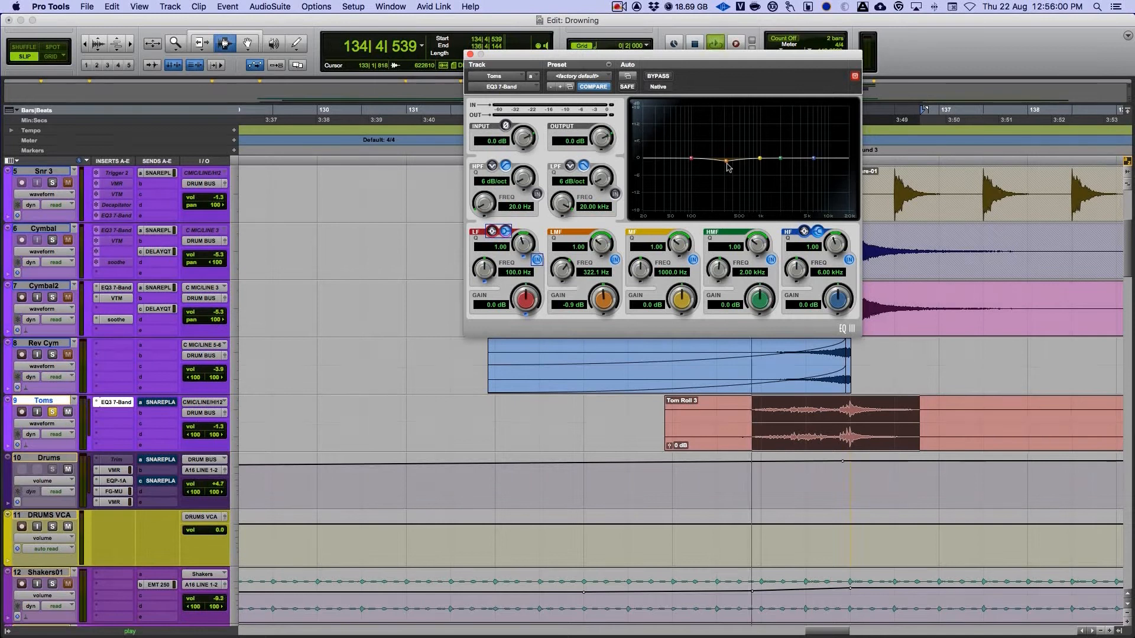
left_click_drag(727, 166, 706, 167)
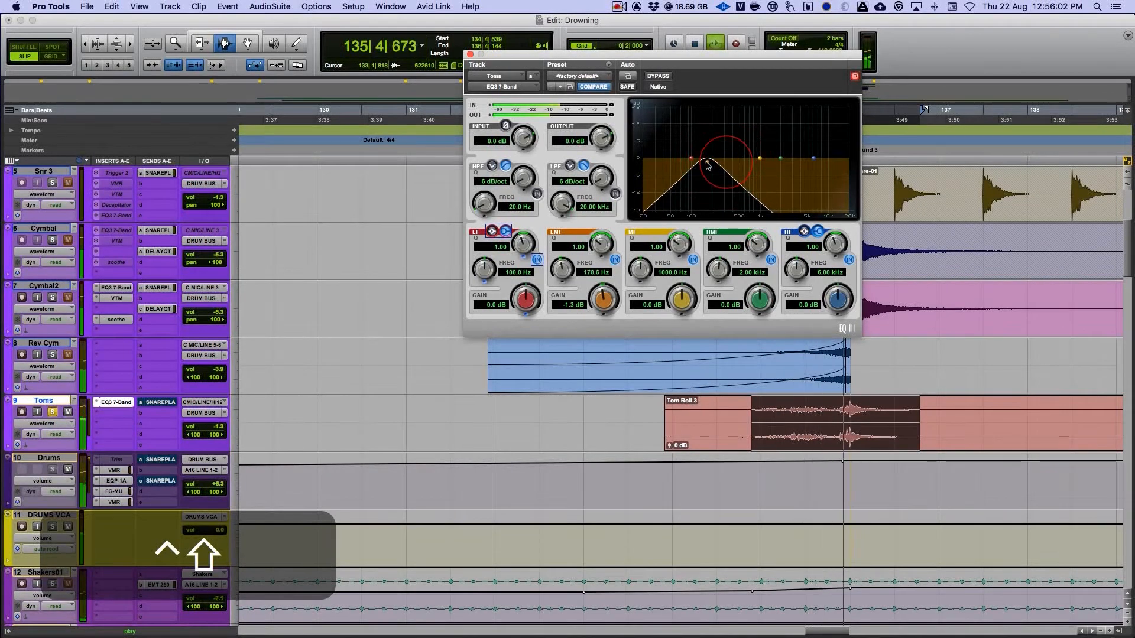
left_click_drag(707, 165, 724, 166)
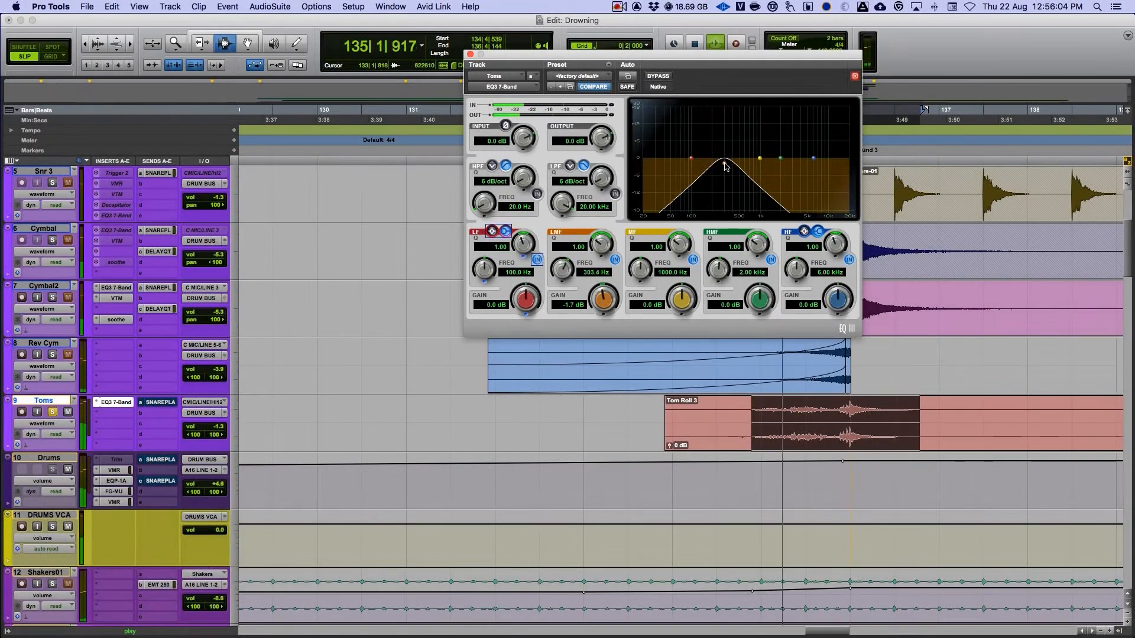
left_click_drag(715, 157, 737, 157)
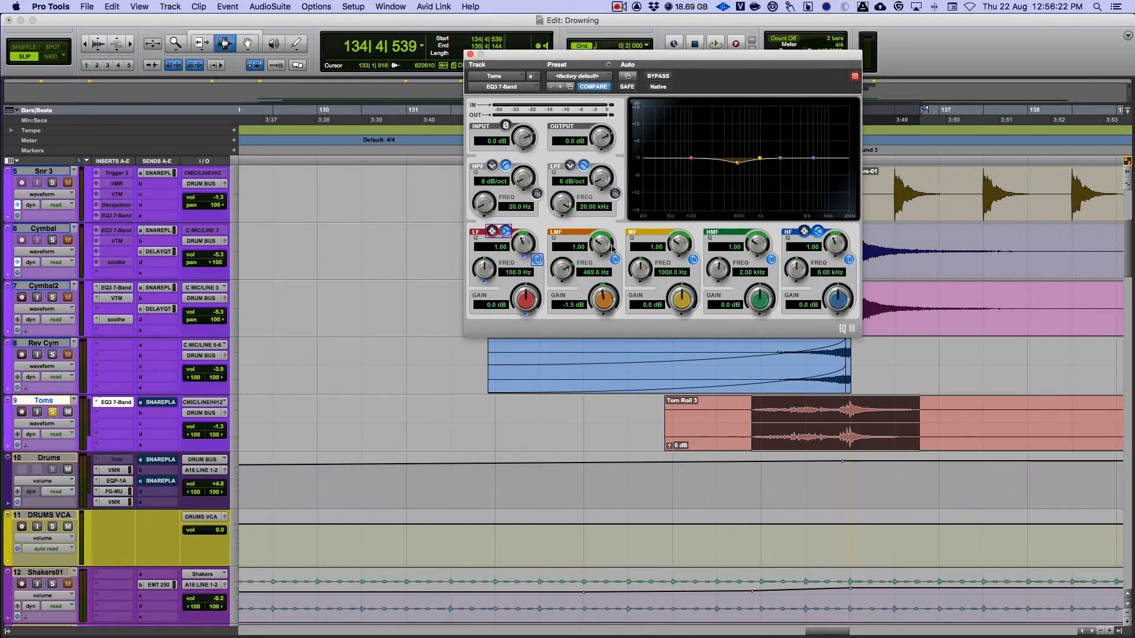
Try wide Q values (0.58, 0.18) on the LMF band, then narrow it to Q 2.33.
left_click_drag(595, 246, 594, 260)
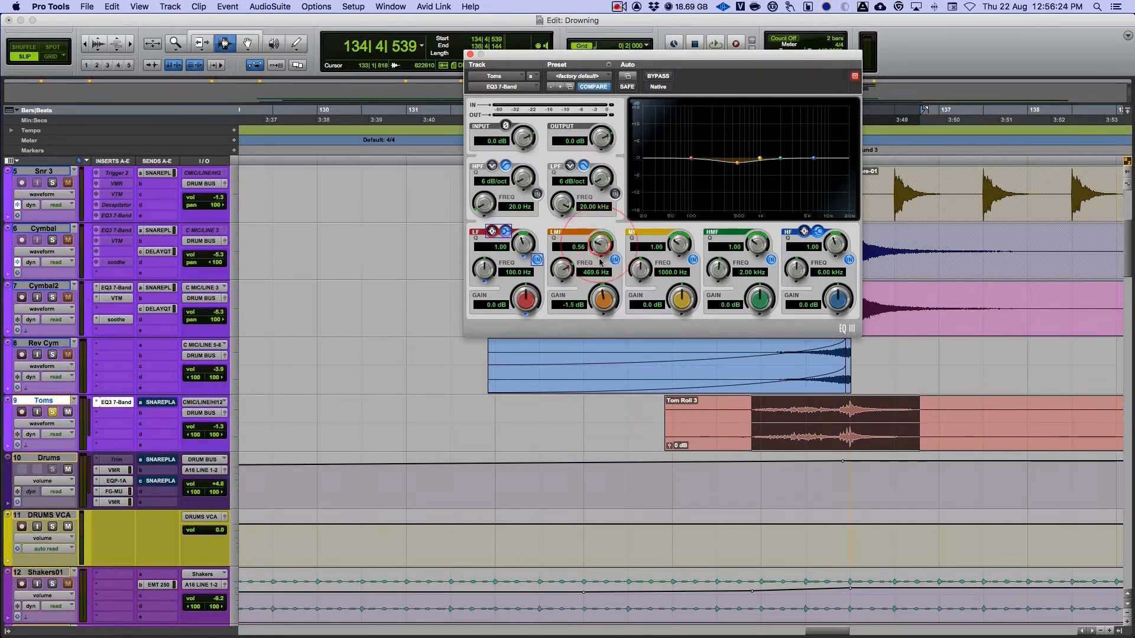
left_click_drag(596, 246, 596, 231)
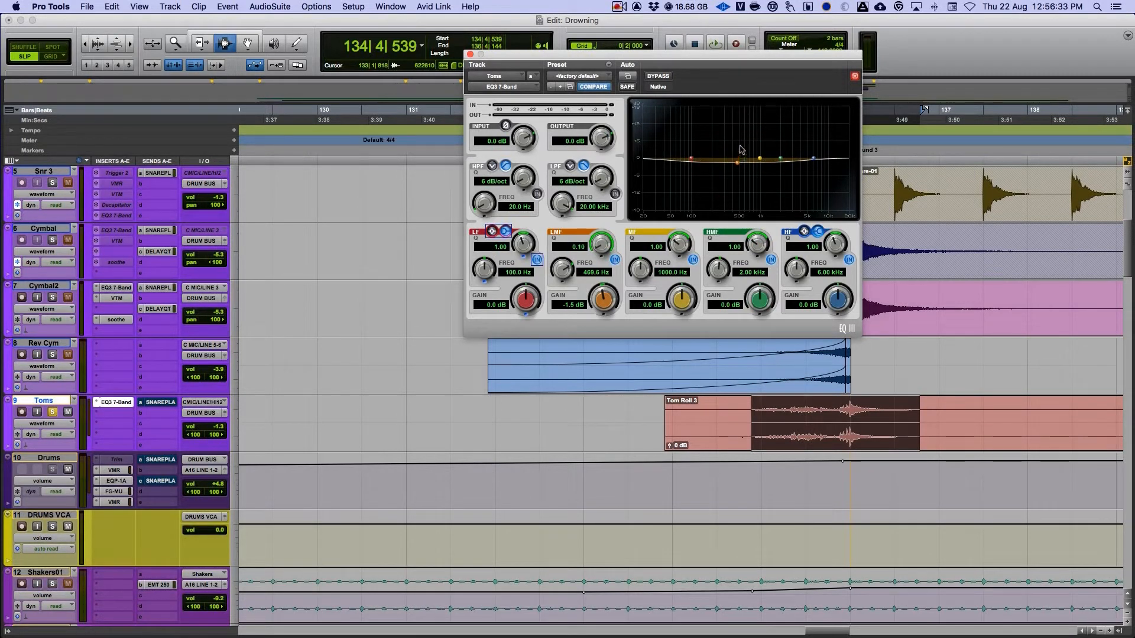
left_click_drag(738, 156, 738, 168)
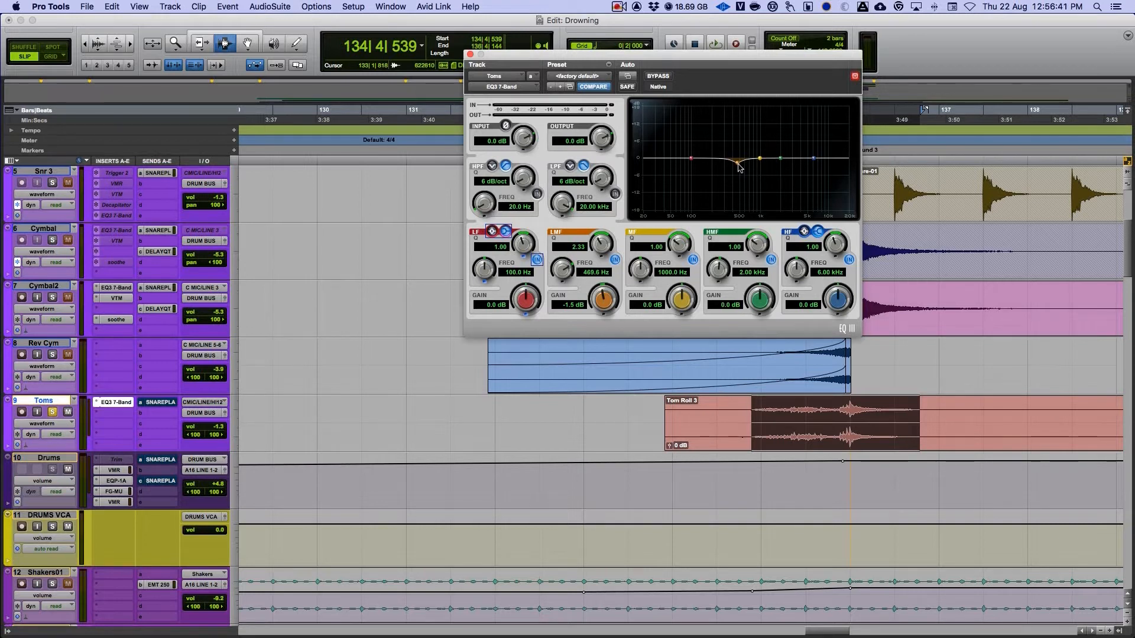
Deepen the LMF cut to about -7.9 dB at 469.6 Hz.
left_click_drag(736, 157, 733, 170)
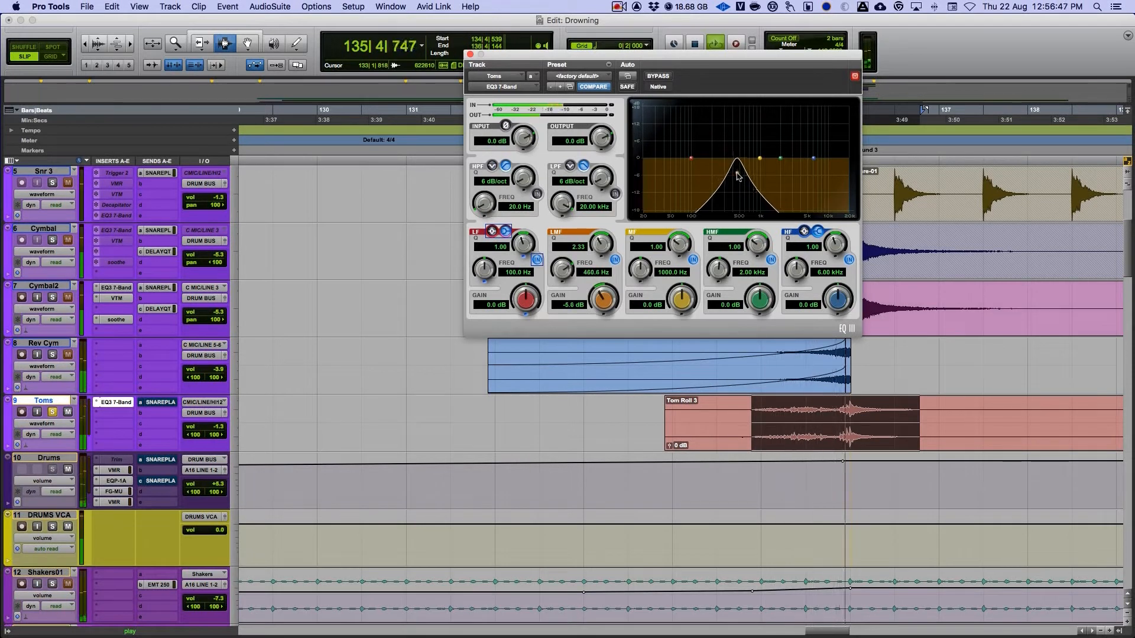
left_click_drag(734, 167, 733, 177)
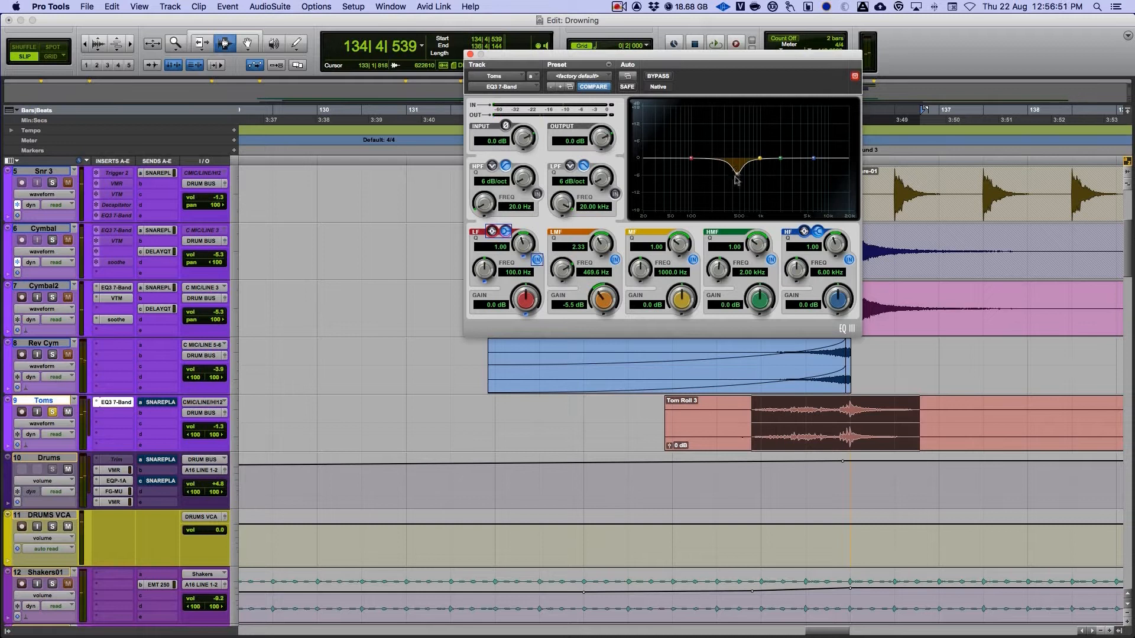
left_click(737, 179)
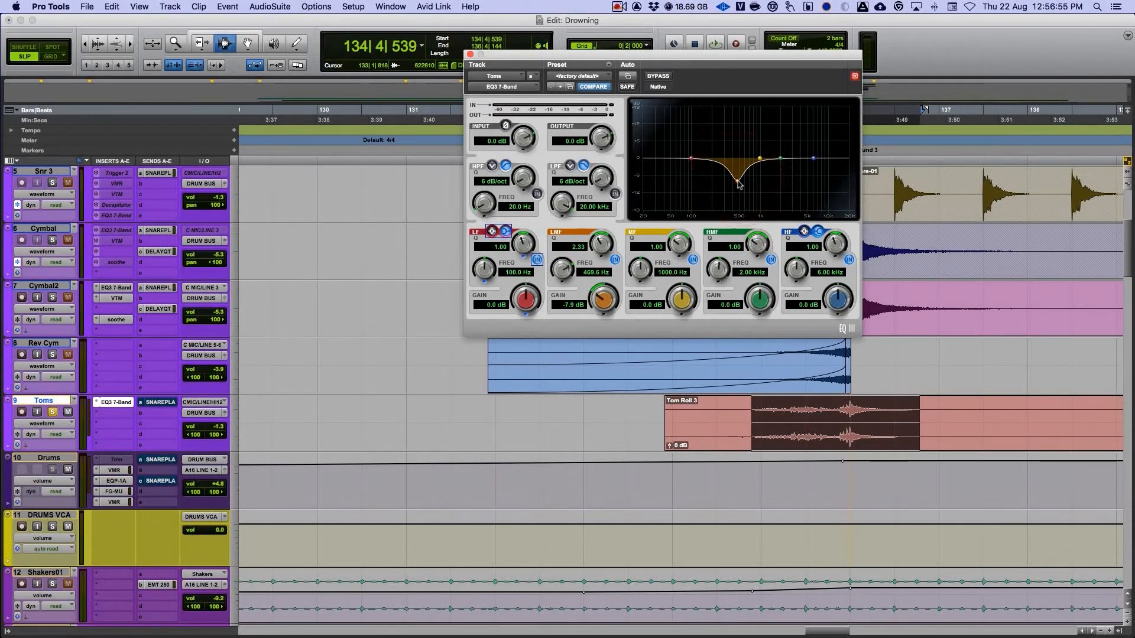
left_click(714, 42)
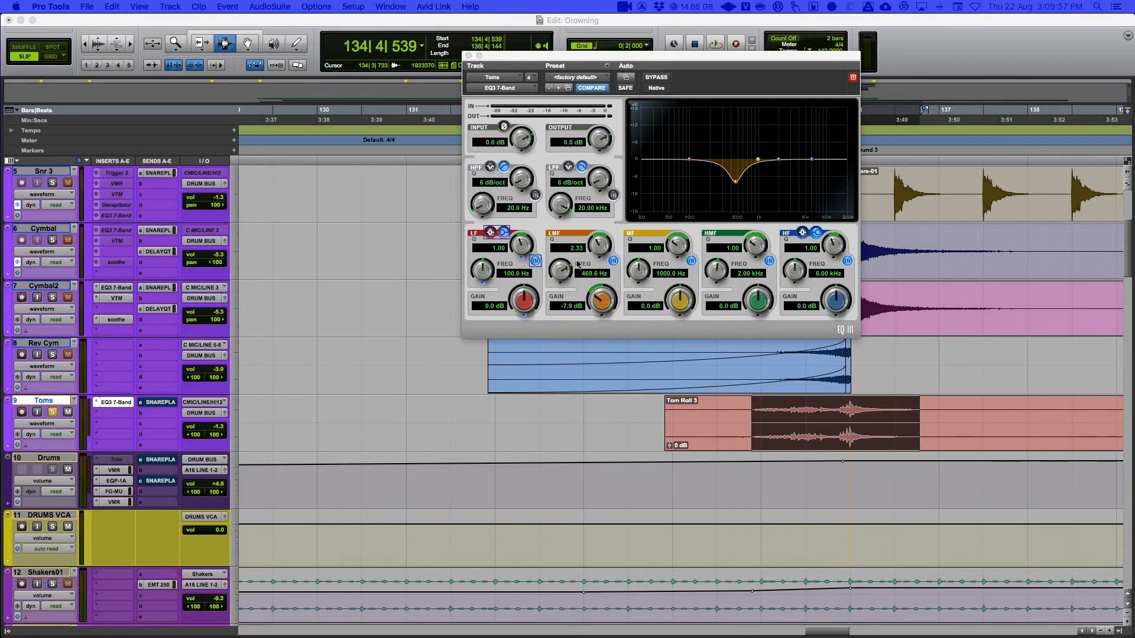
mouse_move(563, 274)
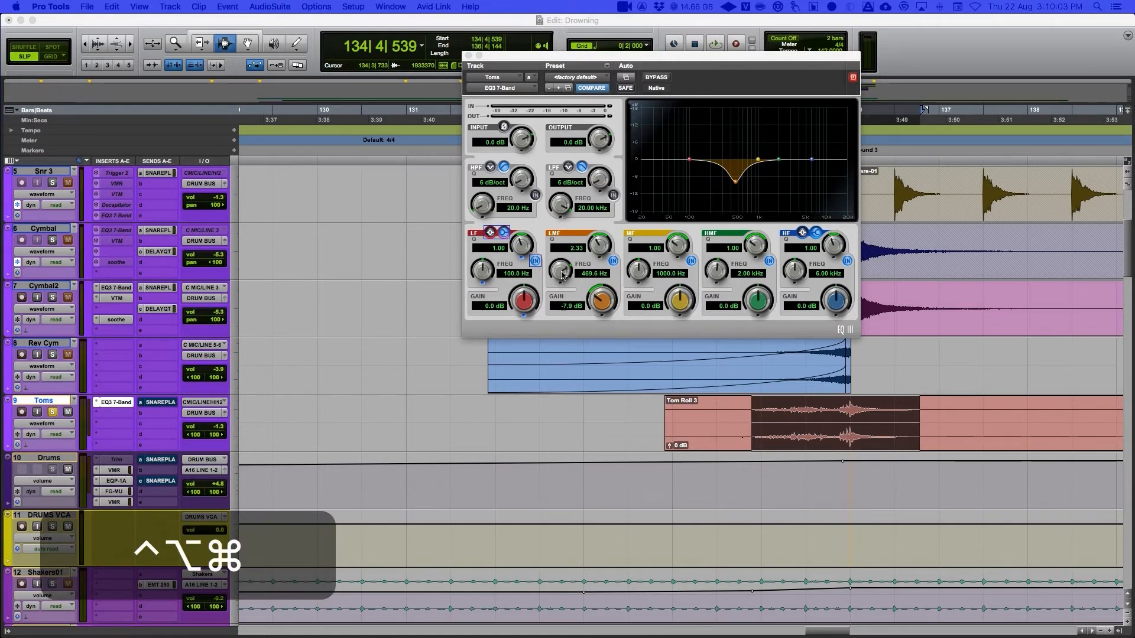
Enable automation for Low-Mid Band Freq and bring up the Plug-In Automation parameter list.
right_click(563, 274)
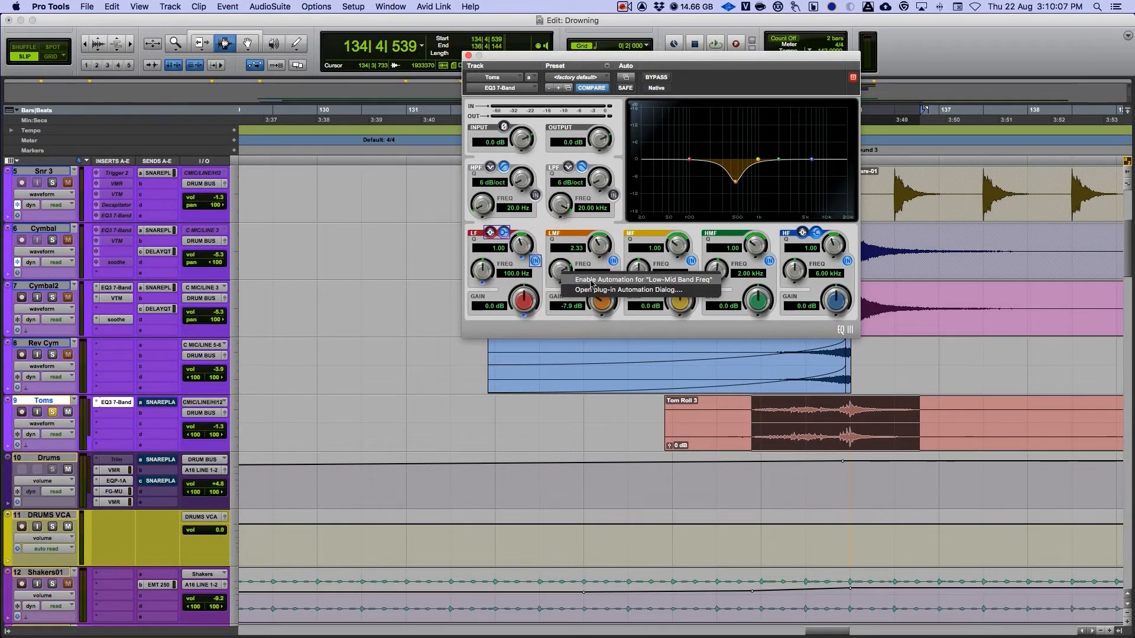
left_click_drag(597, 277, 590, 268)
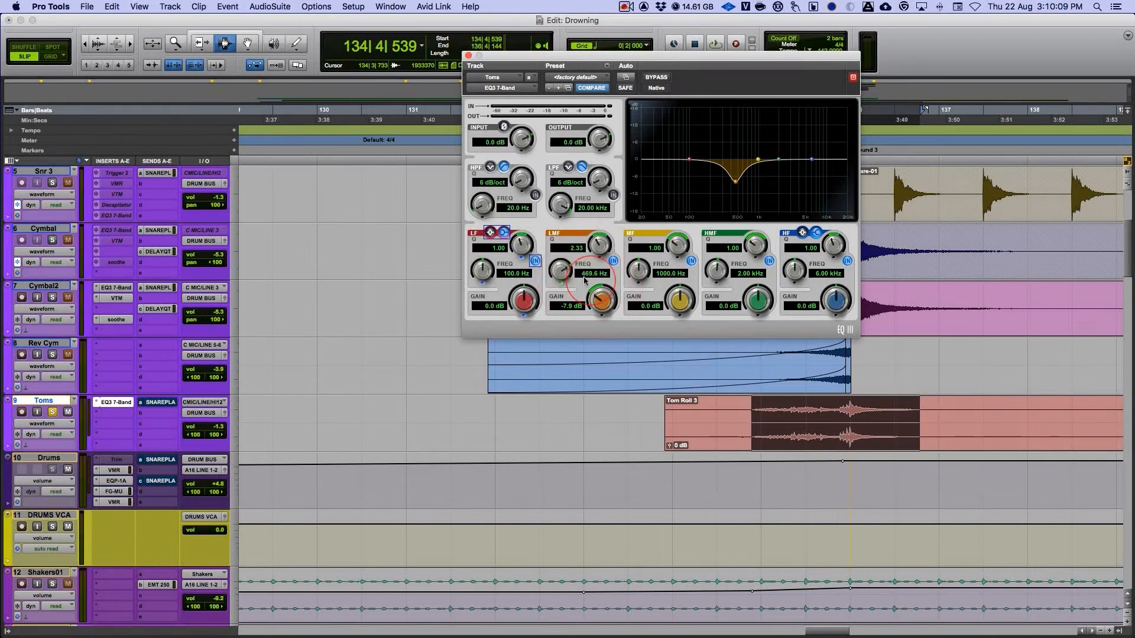
left_click(627, 78)
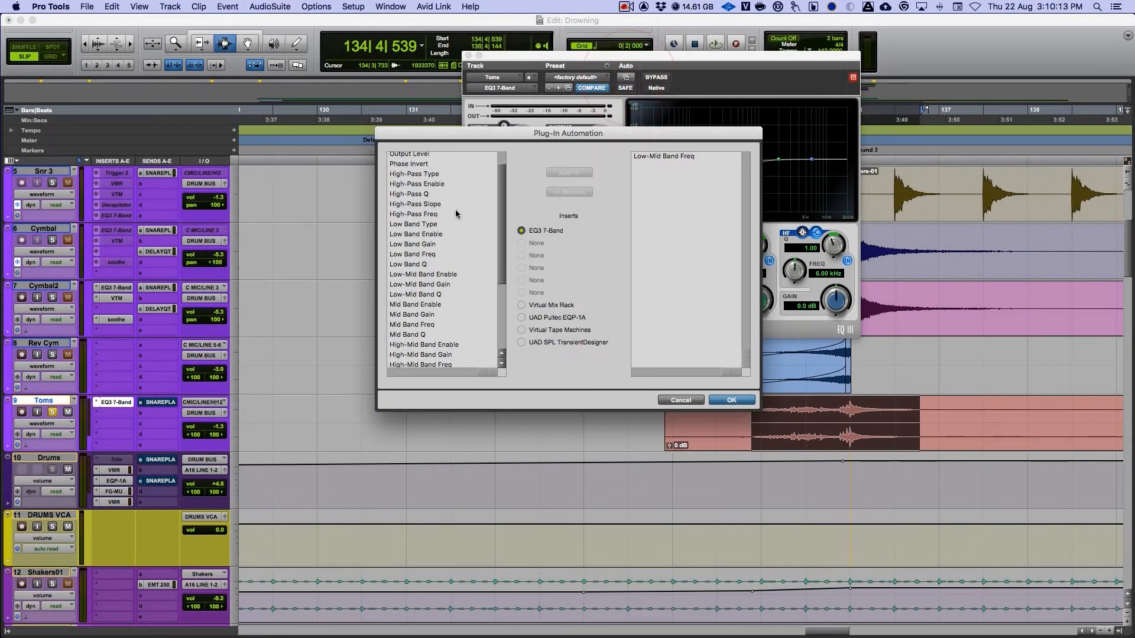
Review the parameter list with Low-Mid Band Freq enabled and confirm with OK.
scroll("down", 3)
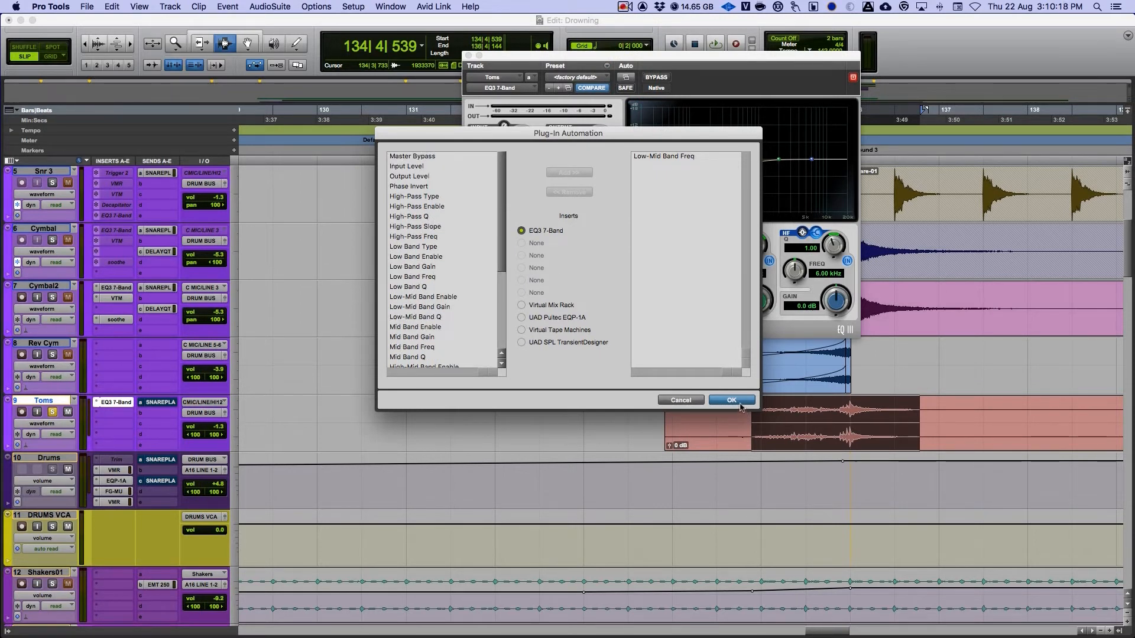
left_click(731, 400)
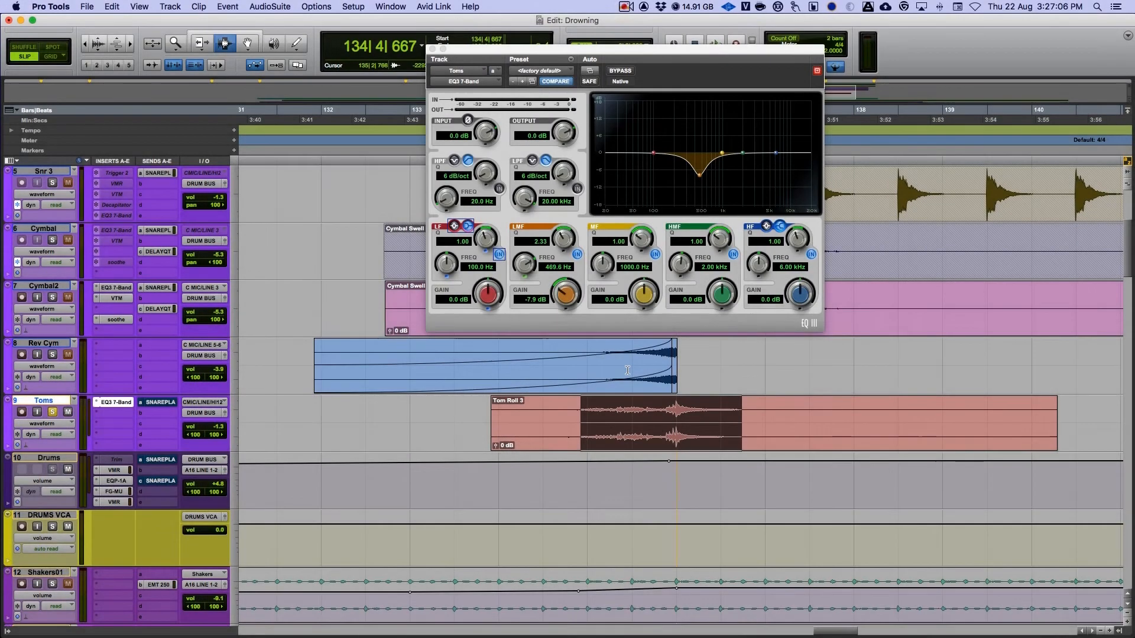